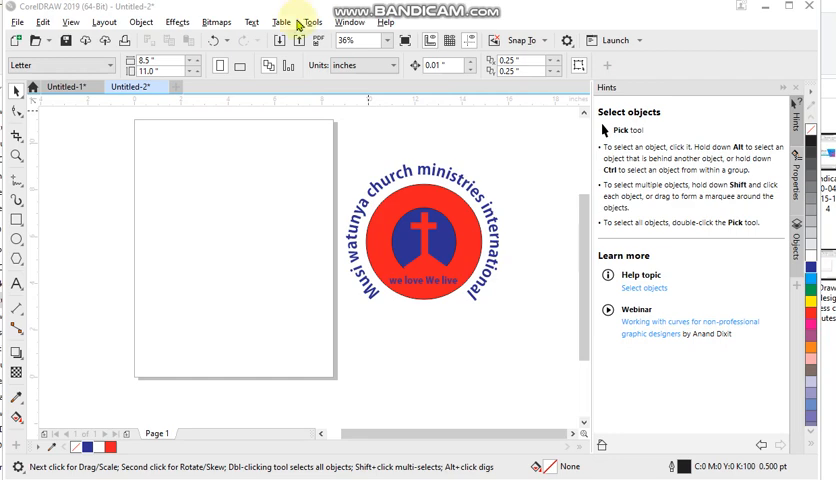
Step: Draw a large red-filled circle, then a smaller blue circle centred inside it
left_click_drag(240, 120, 550, 375)
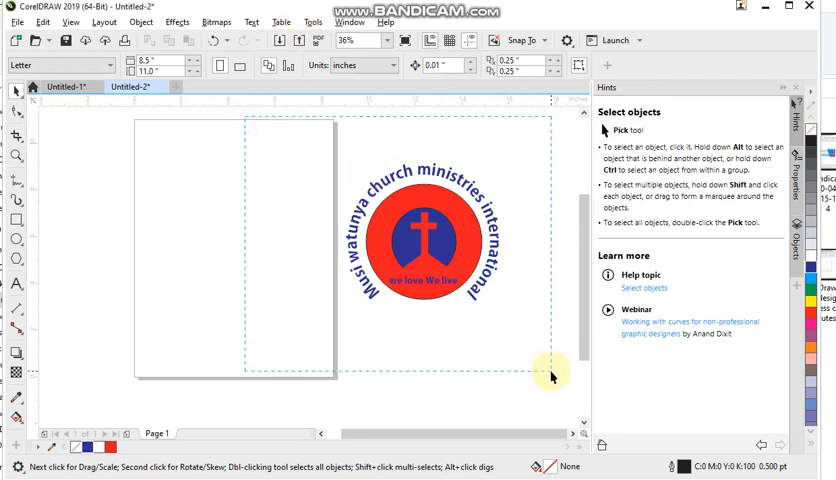
left_click(430, 240)
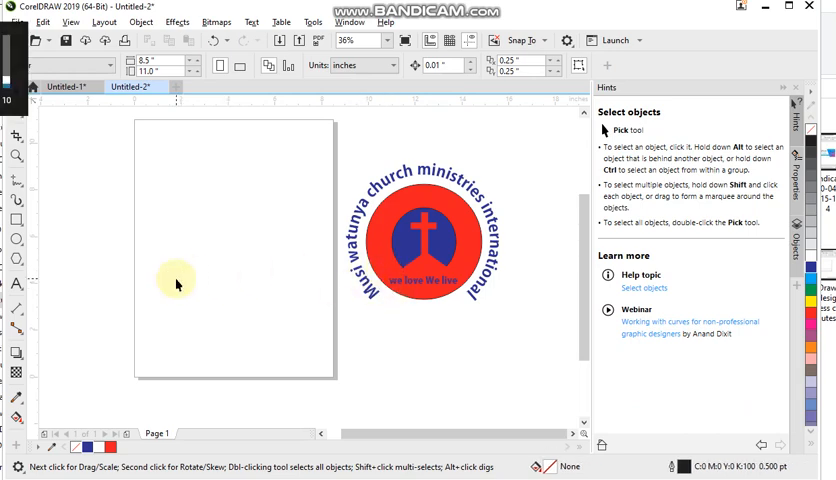
mouse_move(240, 244)
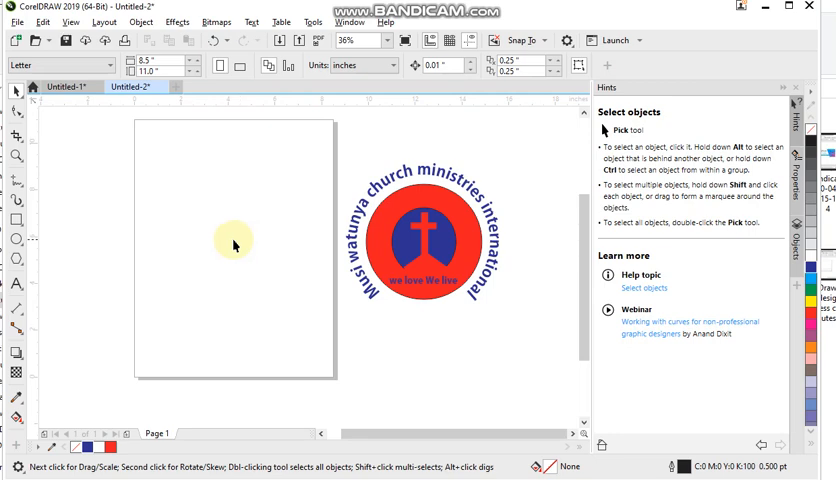
mouse_move(33, 135)
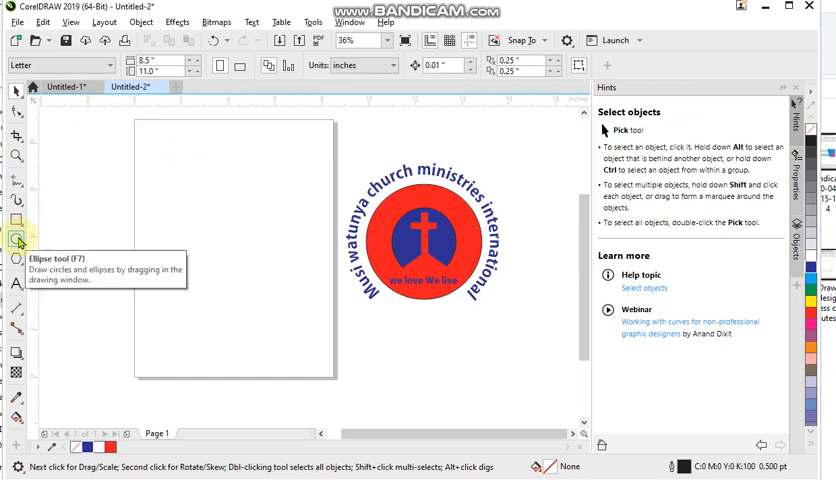
left_click(17, 239)
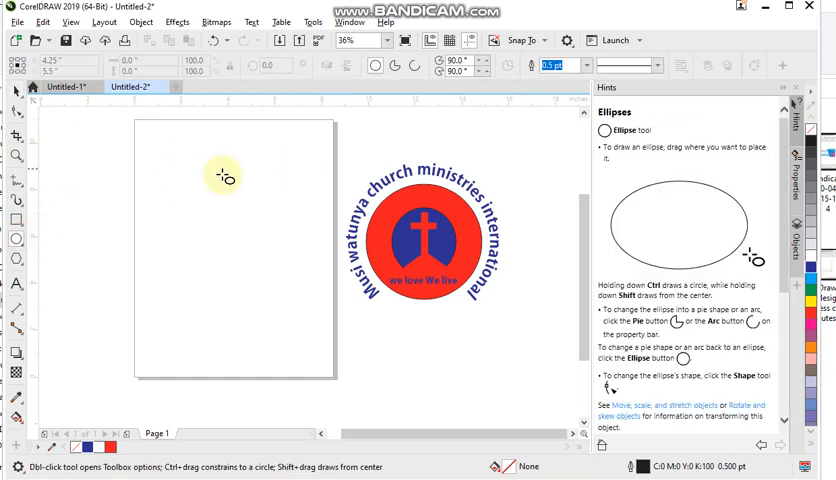
left_click_drag(223, 176, 338, 345)
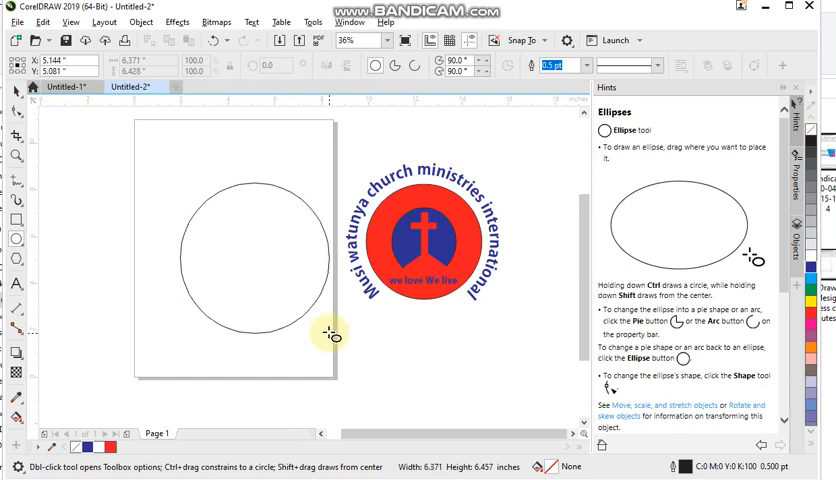
left_click(255, 258)
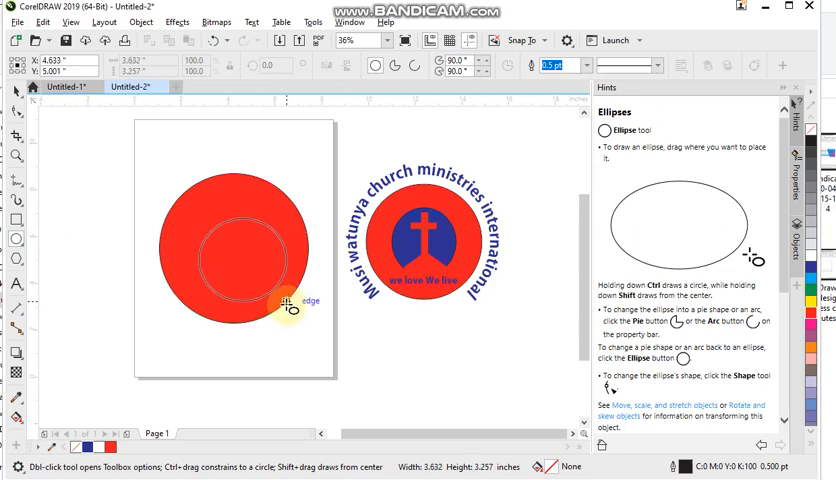
left_click_drag(290, 305, 300, 328)
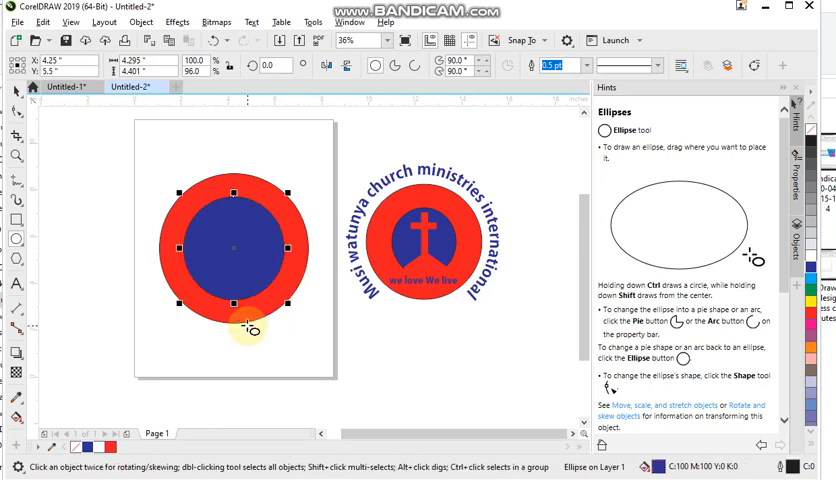
mouse_move(283, 227)
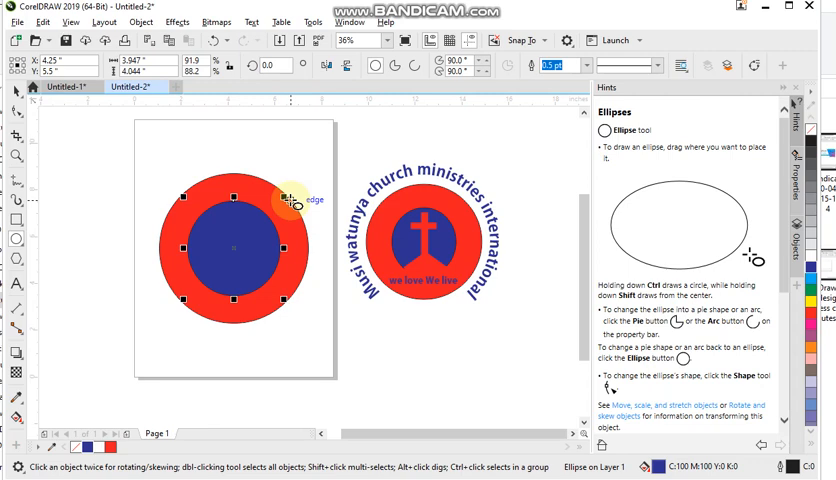
mouse_move(18, 220)
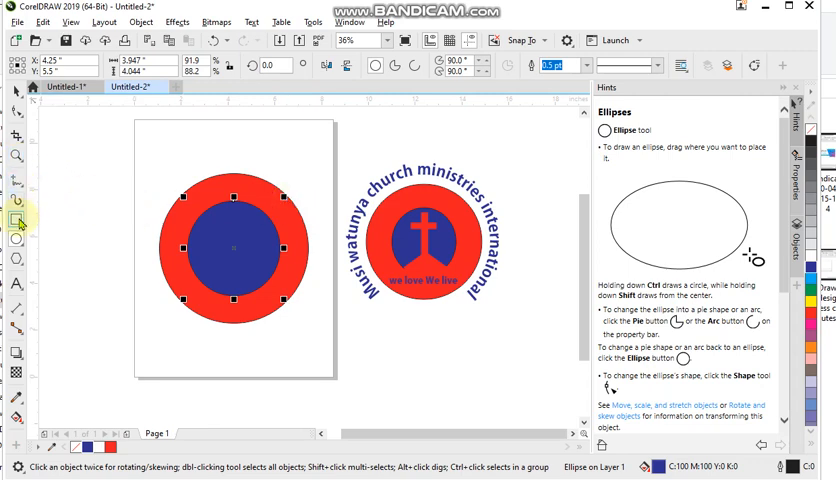
mouse_move(18, 222)
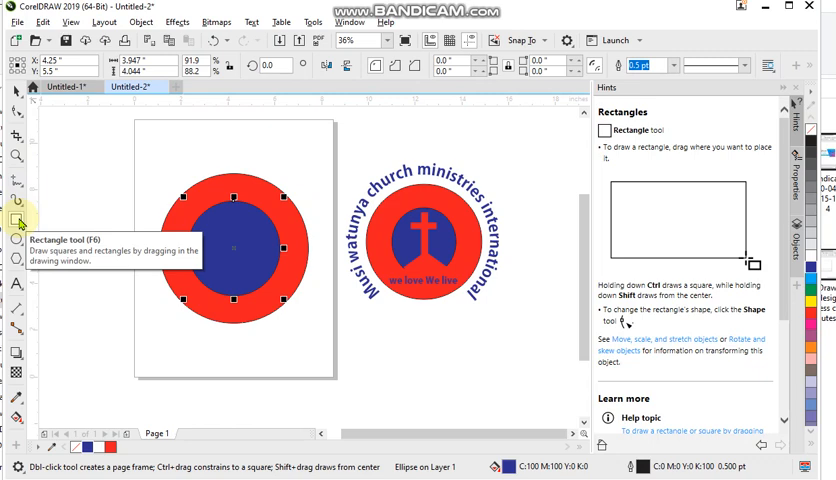
mouse_move(105, 138)
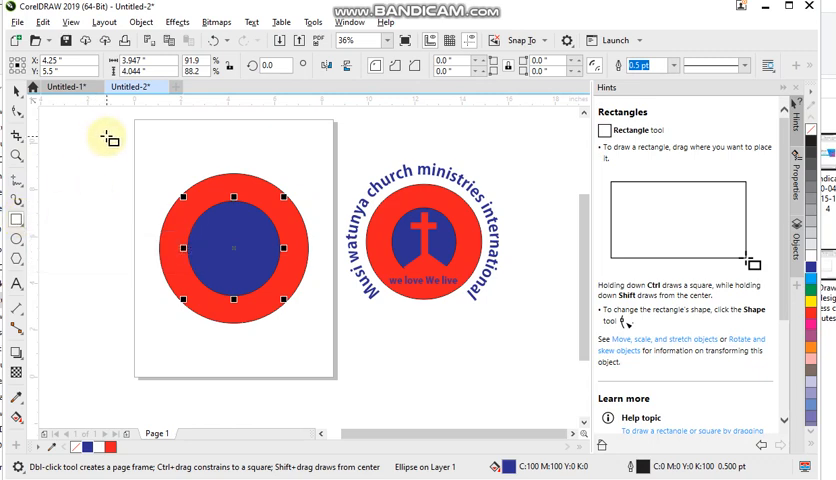
mouse_move(100, 156)
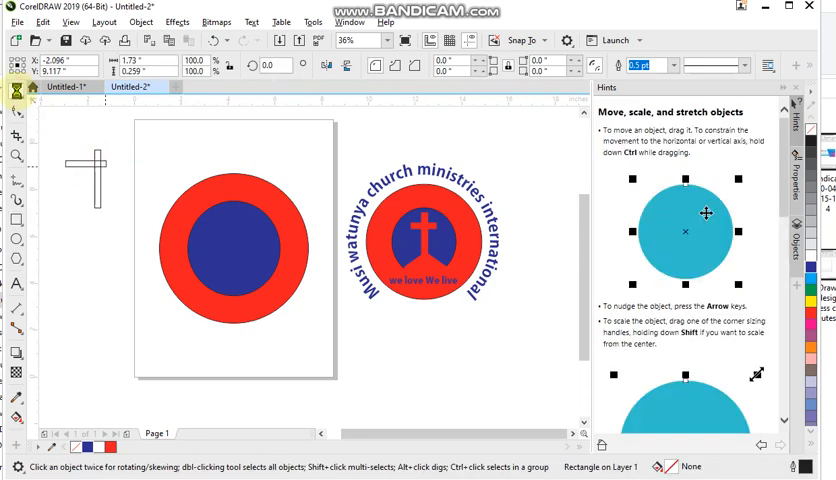
Step: Finish the vertical and horizontal cross bars and return to the Pick tool
left_click(88, 165)
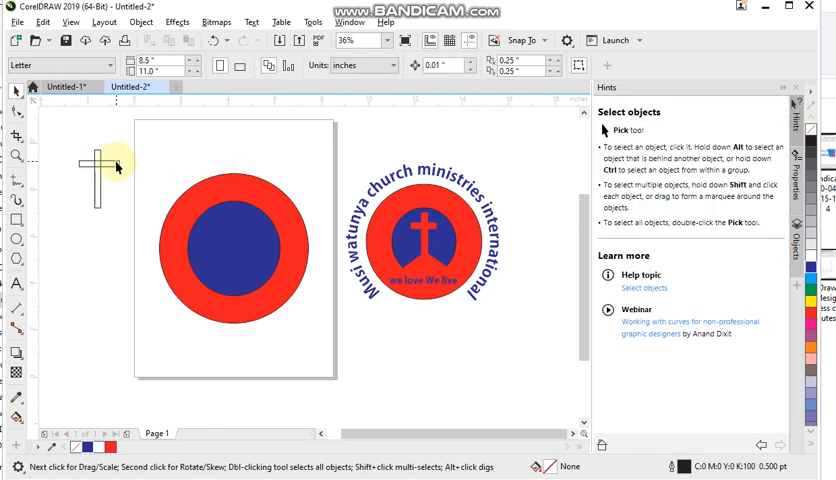
left_click(95, 170)
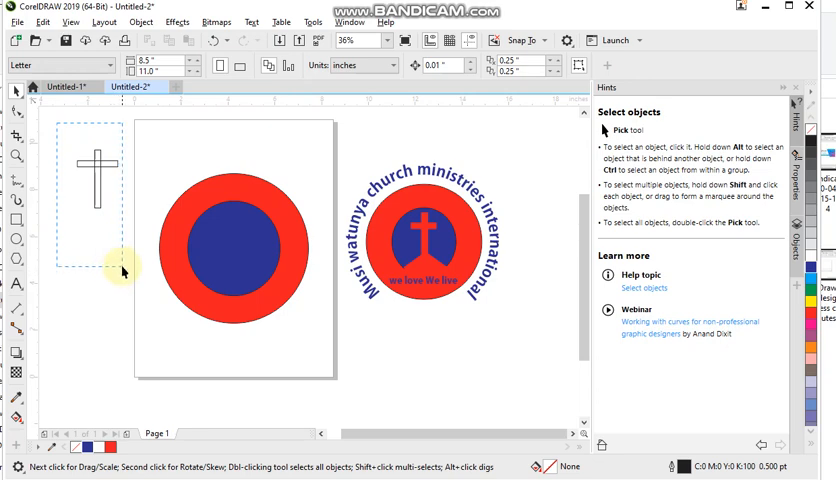
Step: Group both cross rectangles with Ctrl+G and fill the group red
left_click(95, 175)
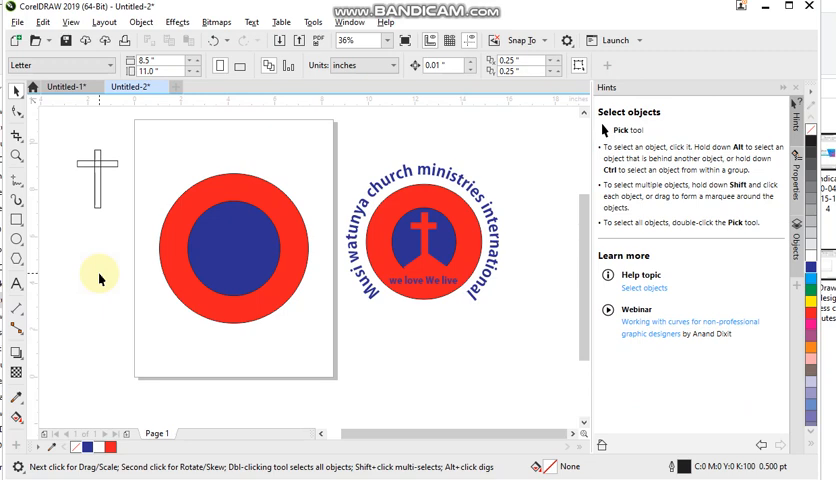
mouse_move(97, 283)
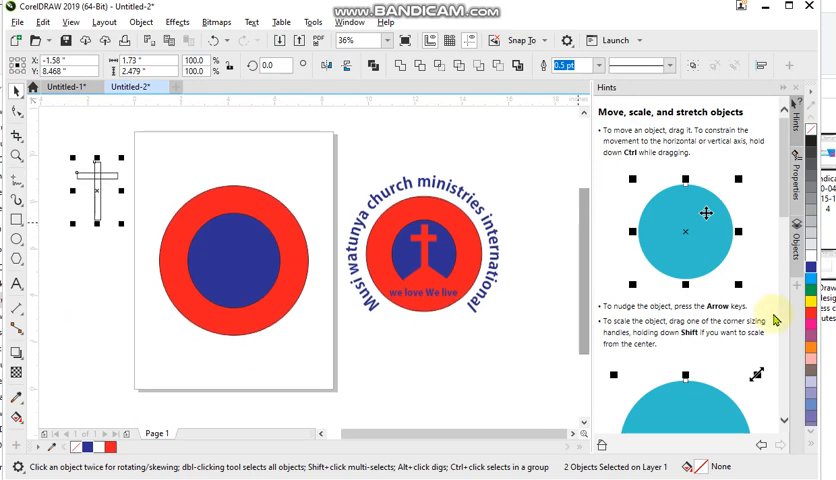
left_click(803, 313)
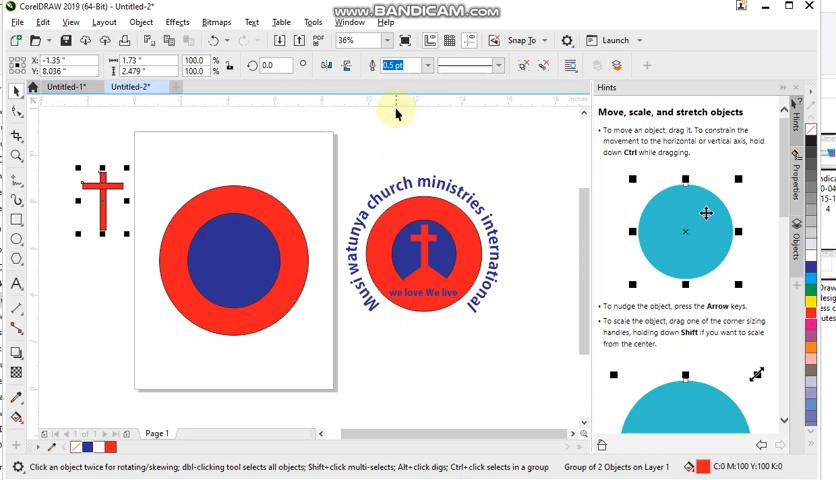
mouse_move(448, 77)
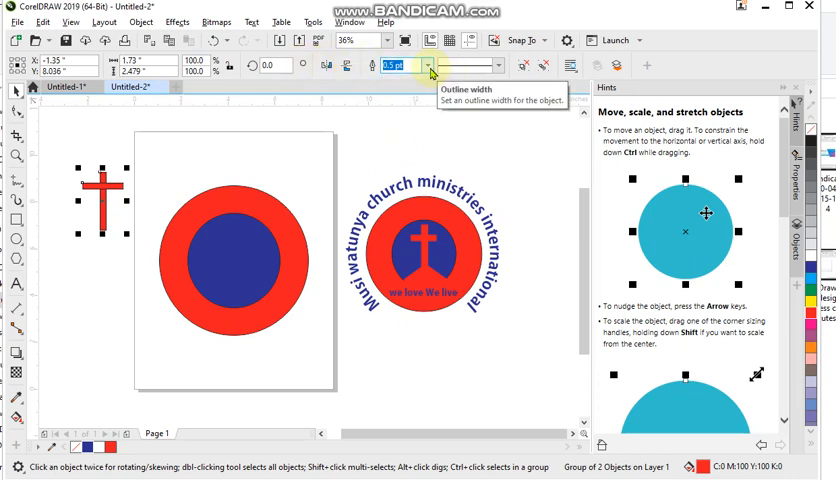
Step: Set the cross's outline width to None and move it onto the blue circle's centre
left_click(431, 65)
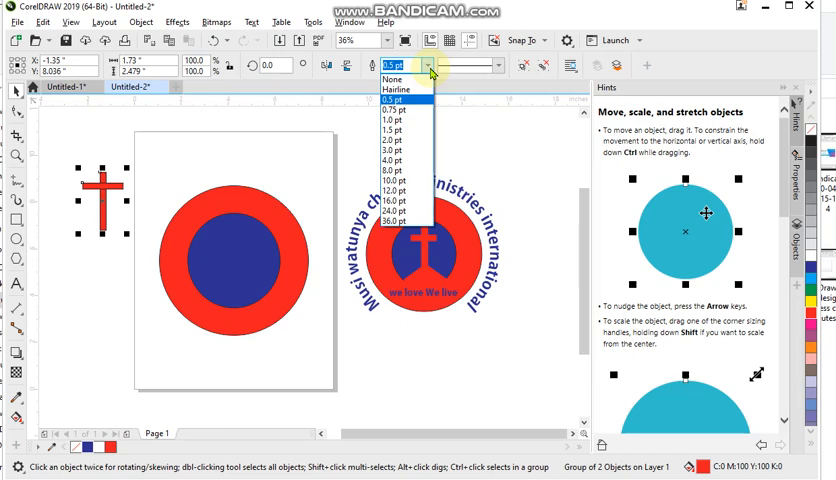
left_click(393, 78)
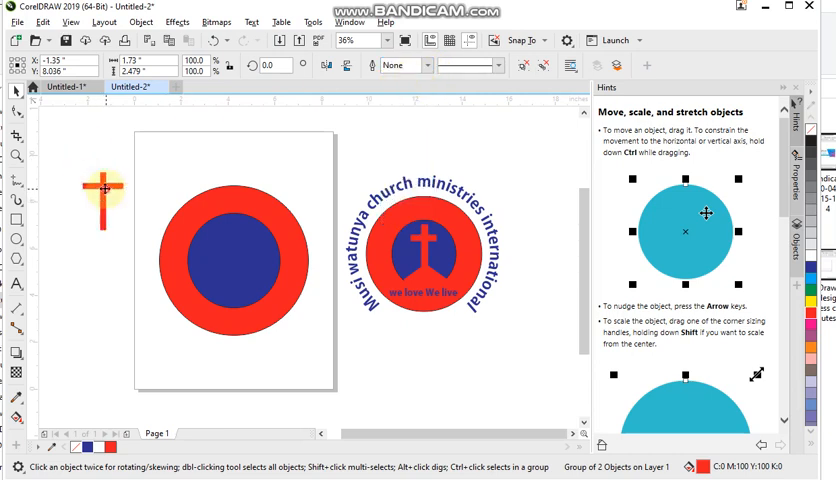
left_click_drag(105, 195, 245, 265)
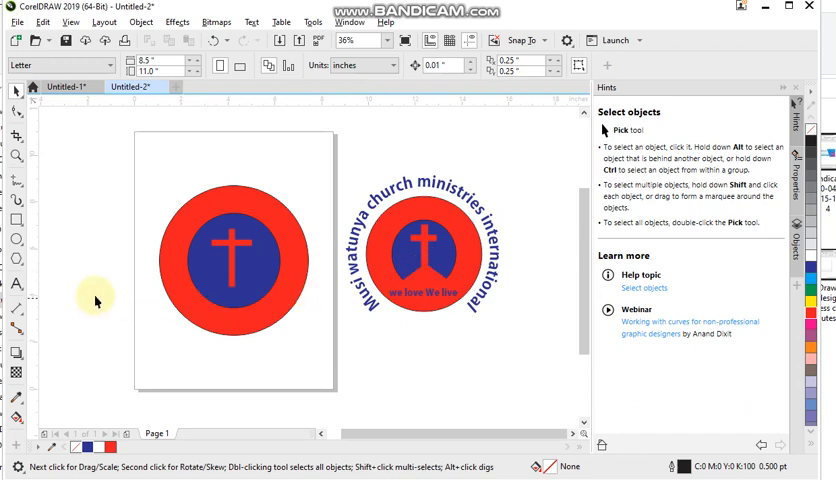
mouse_move(40, 270)
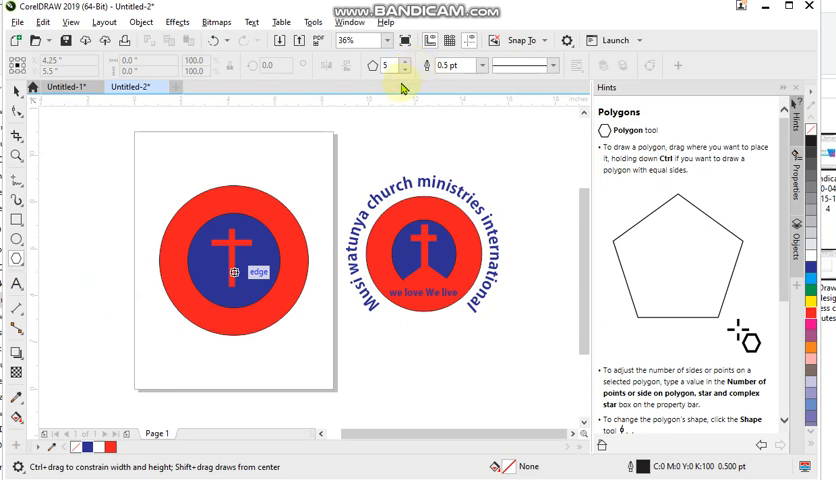
mouse_move(405, 66)
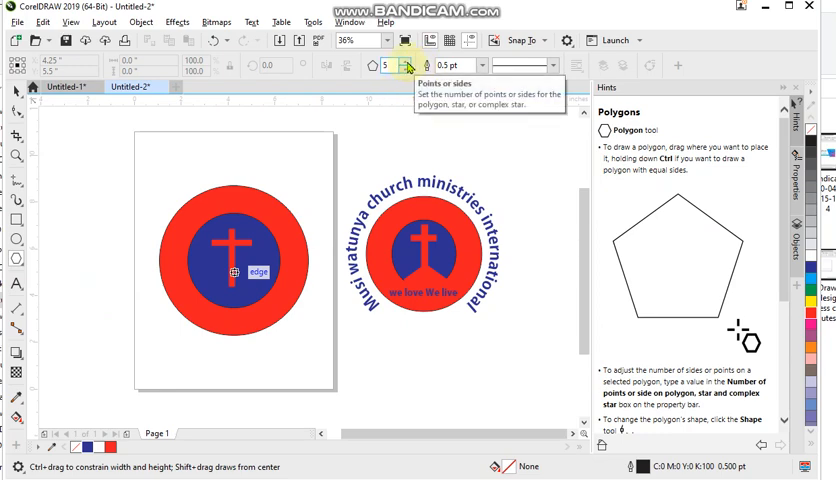
Step: Draw a 5-sided red pentagon at the bottom of the blue circle
left_click(404, 61)
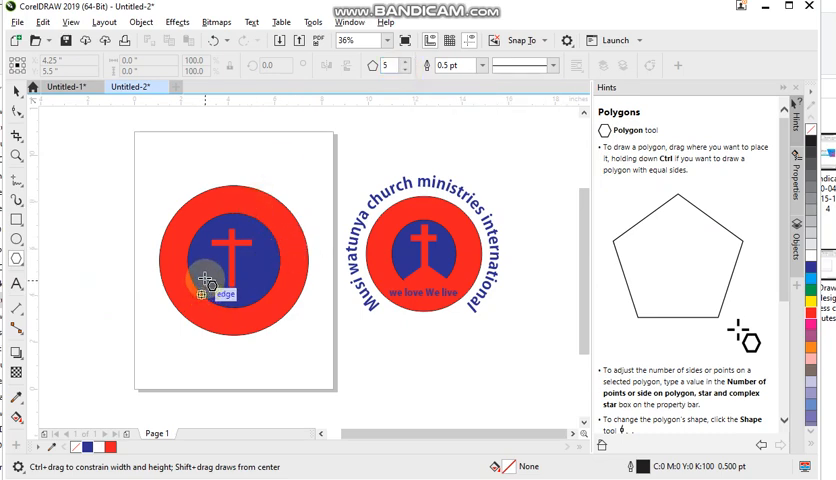
left_click_drag(205, 278, 263, 343)
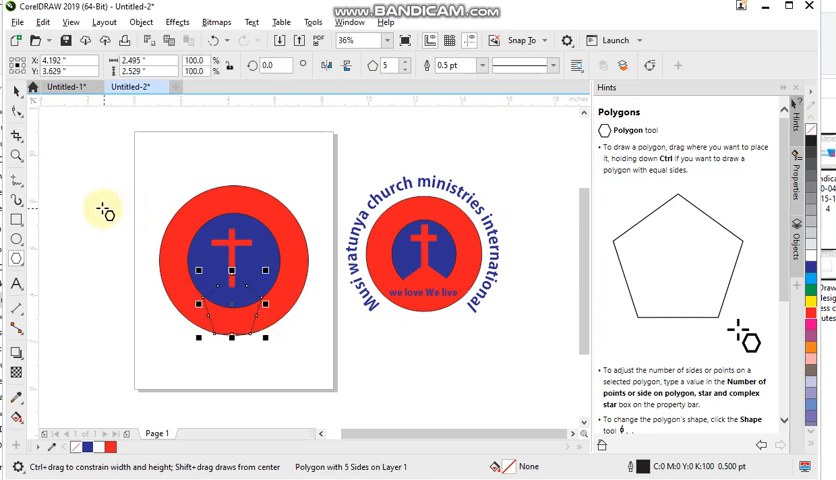
mouse_move(267, 343)
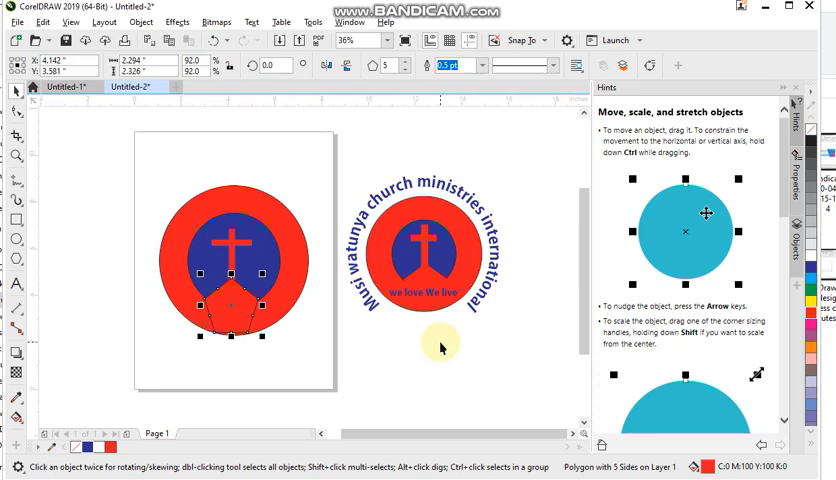
mouse_move(360, 344)
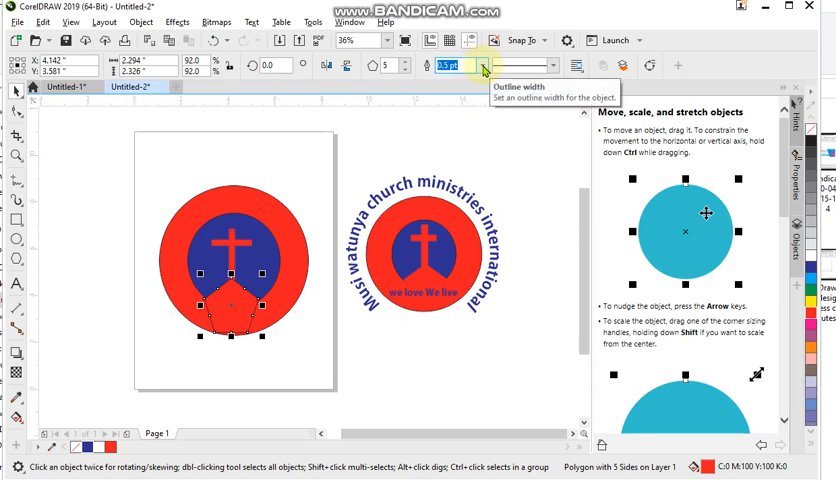
Step: Set the pentagon's outline width to None
left_click(484, 65)
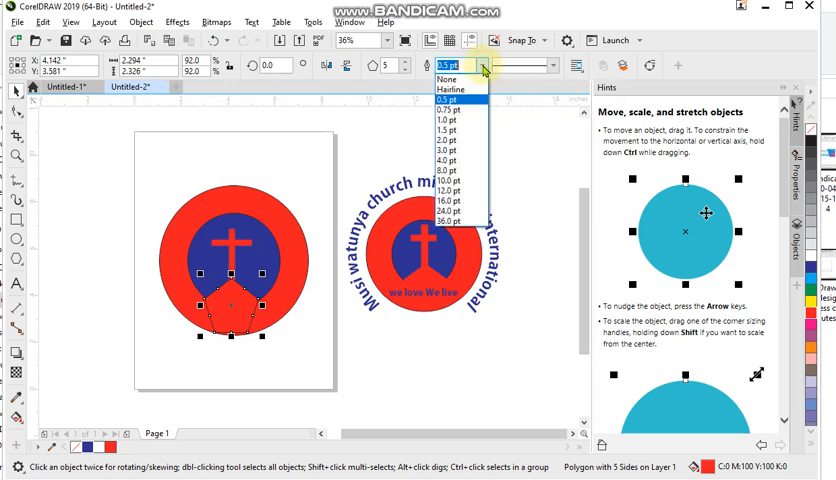
left_click(447, 78)
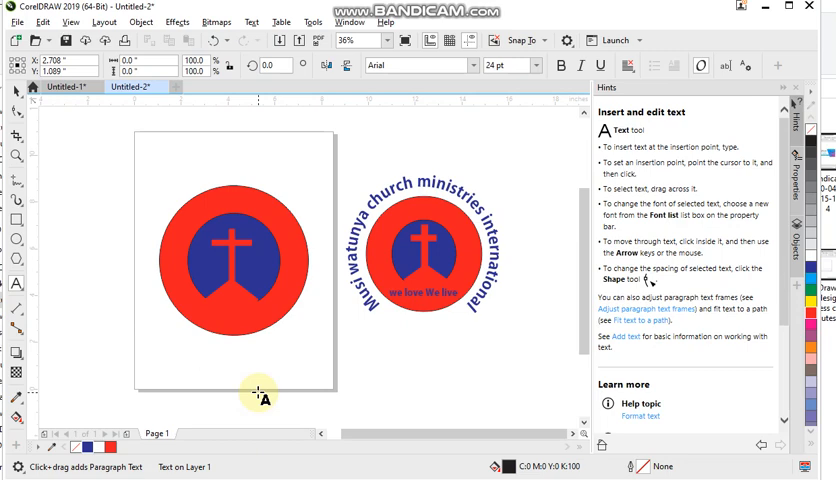
Step: Type 'Geekish temple of all believers who code' below the logo and select the text
left_click(197, 360)
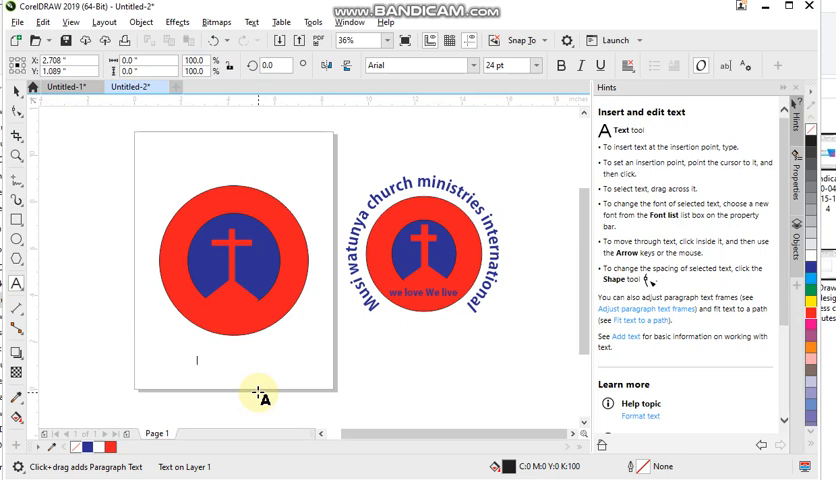
type("Geekish t")
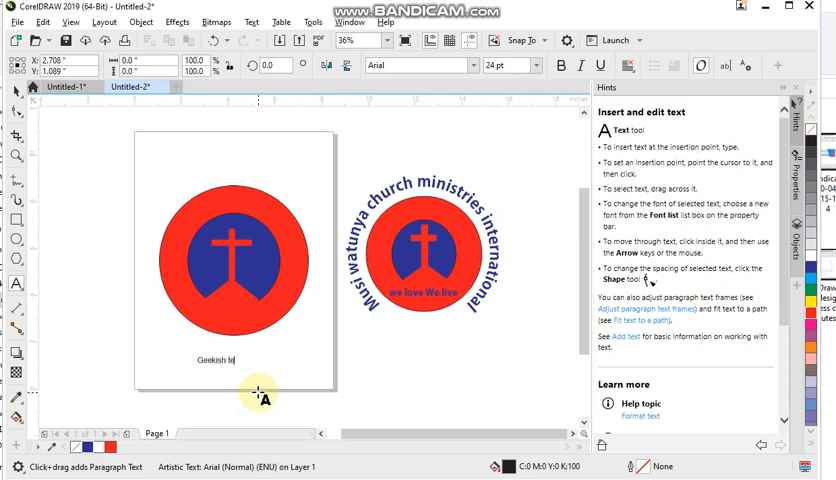
type("emple of")
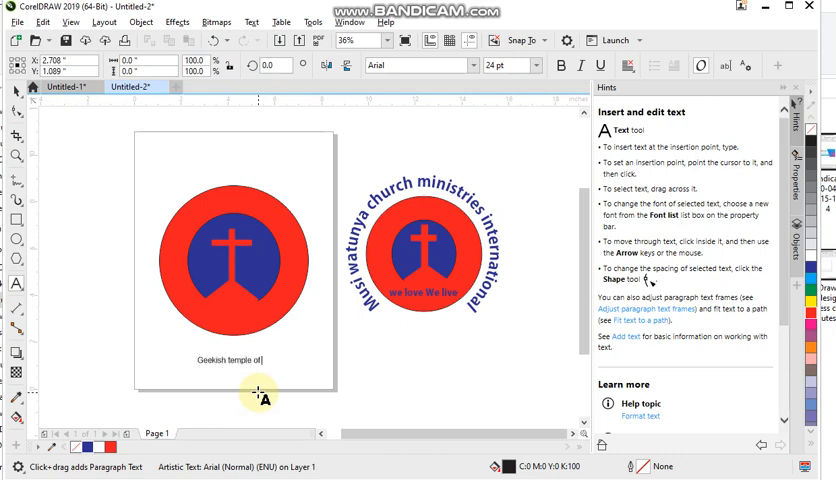
type("all bei")
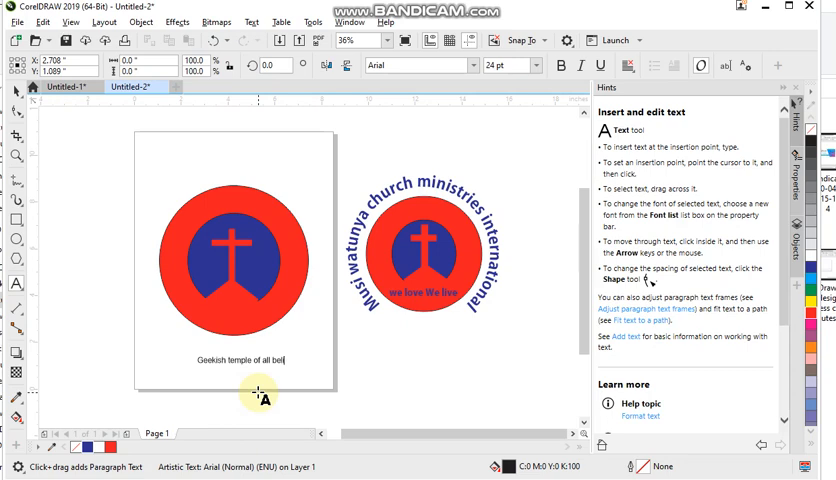
type("ievers wi")
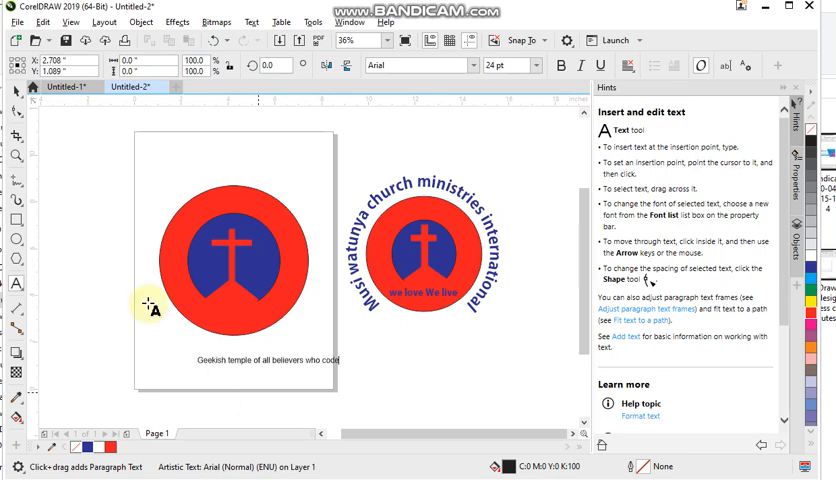
left_click(17, 91)
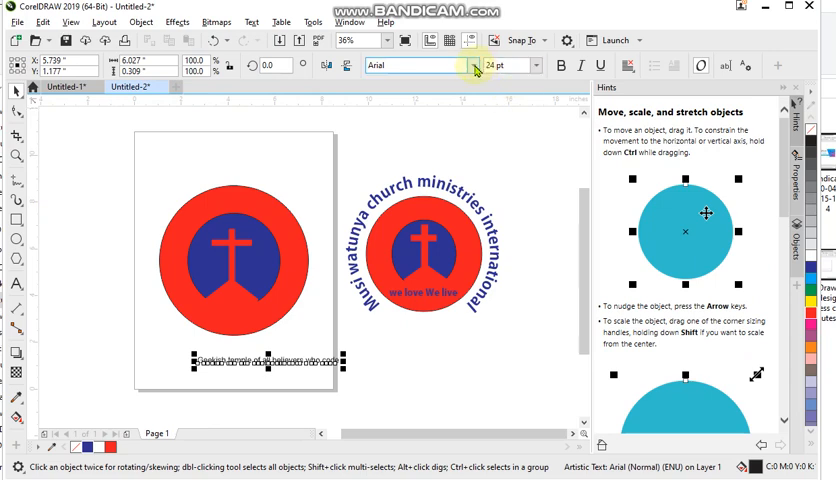
Step: Apply the Adobe Gothic Std B font at 60 pt to the 'Geekish temple' text
left_click(472, 65)
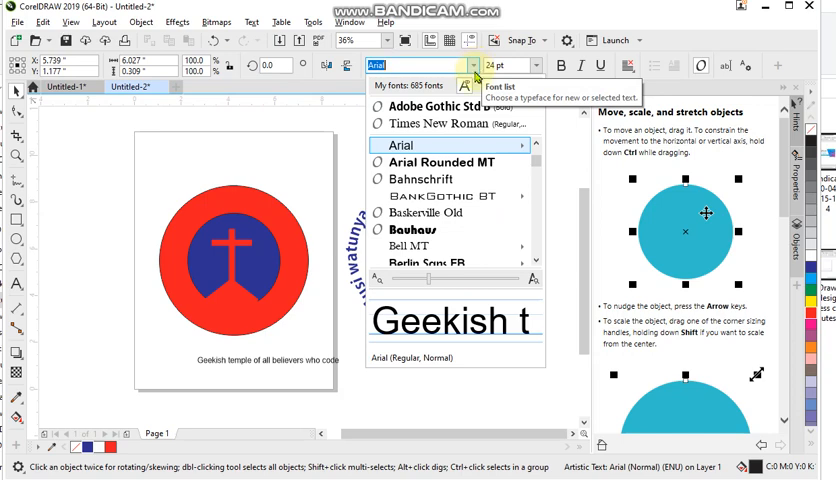
left_click(440, 107)
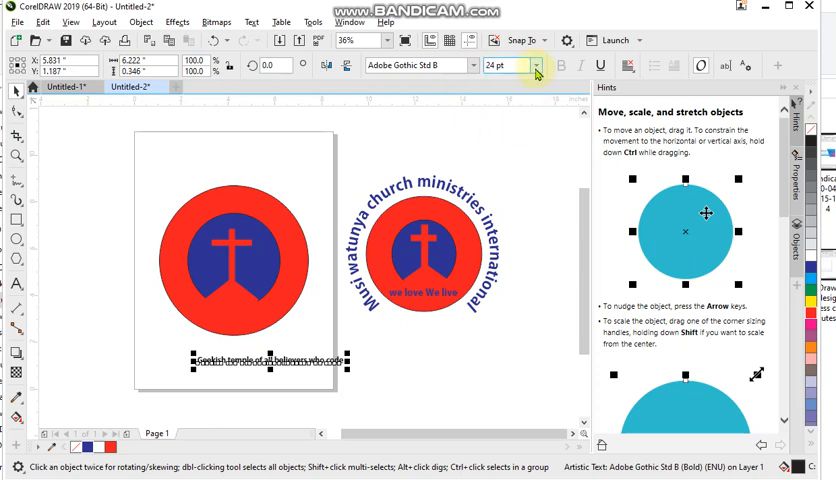
mouse_move(535, 66)
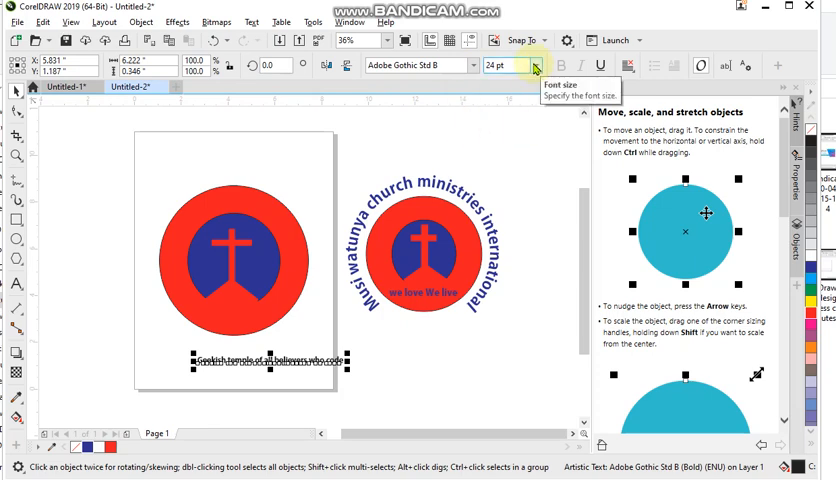
left_click(534, 65)
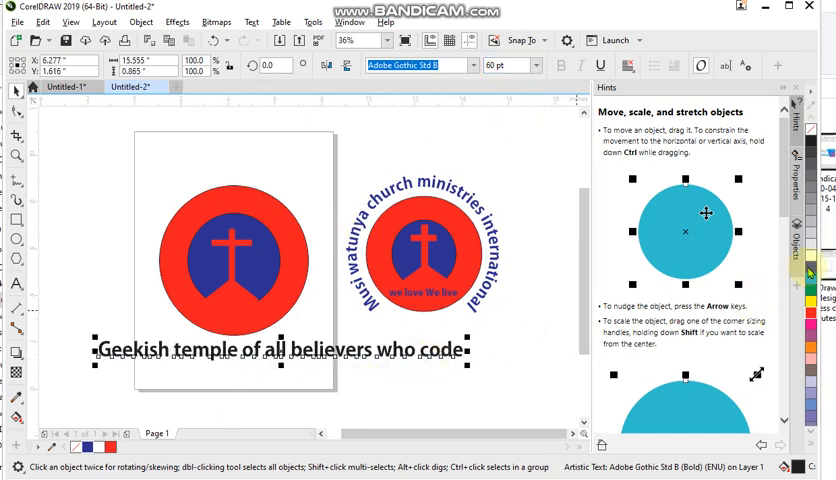
mouse_move(112, 268)
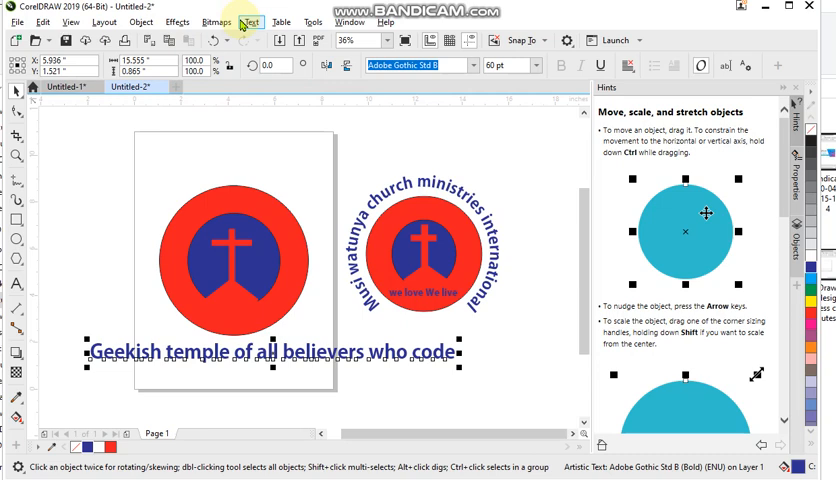
Step: Fit the 'Geekish temple' text to the red circle's top edge with Fit Text to Path
left_click(249, 22)
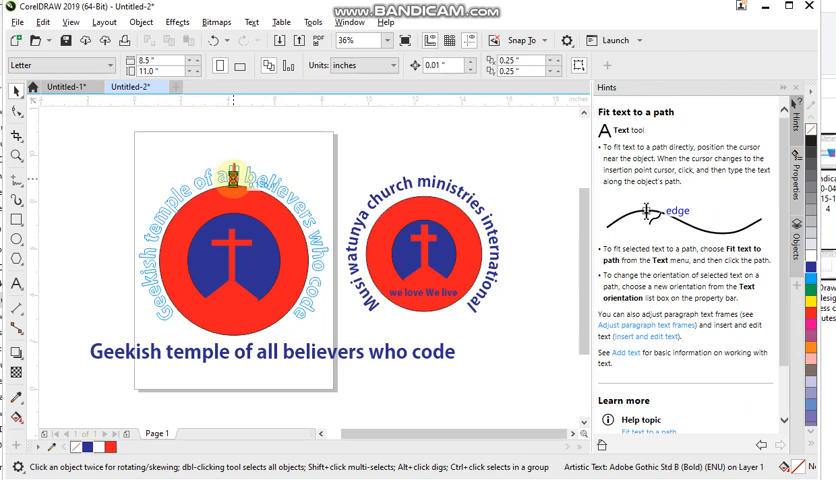
left_click(233, 180)
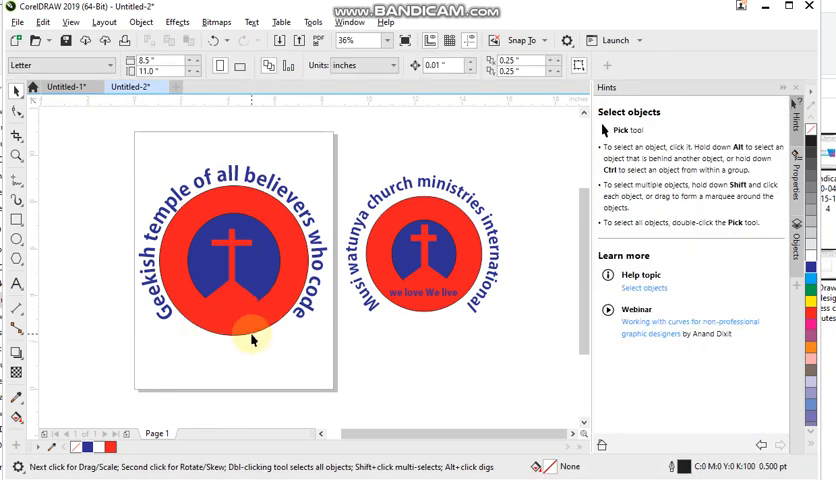
mouse_move(100, 351)
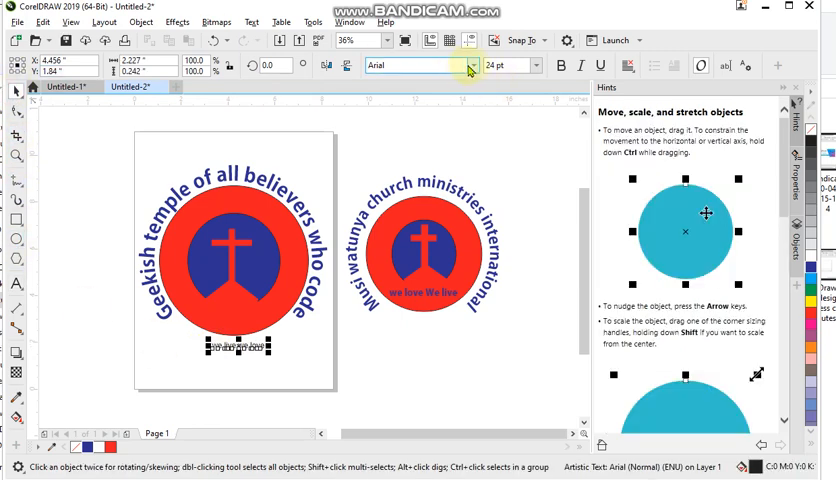
Step: Set 'we live we love' to Adobe Gothic Std B at 36 pt and move it below the cross
left_click(470, 65)
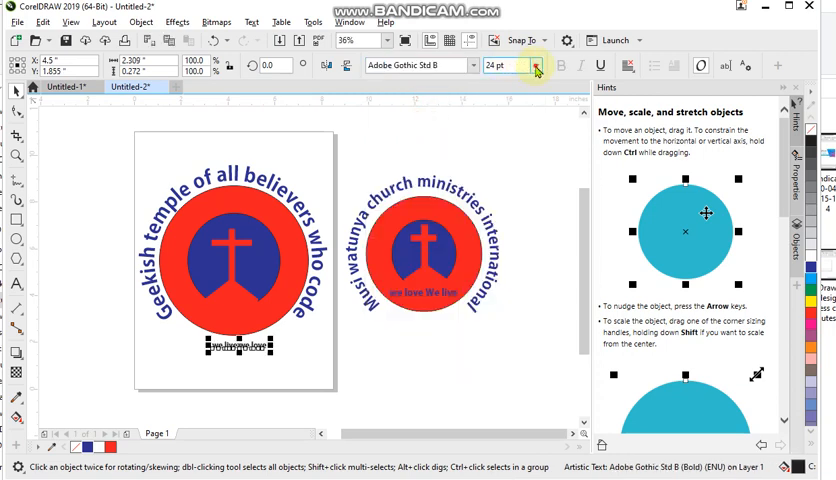
left_click(536, 65)
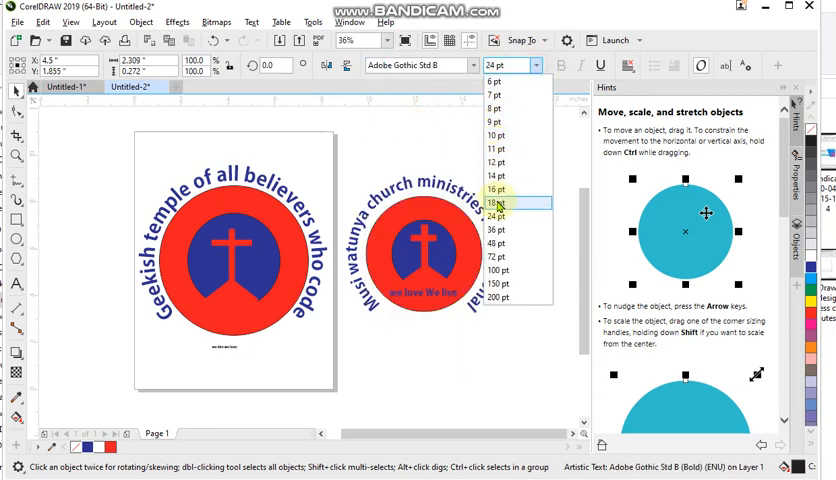
left_click(495, 231)
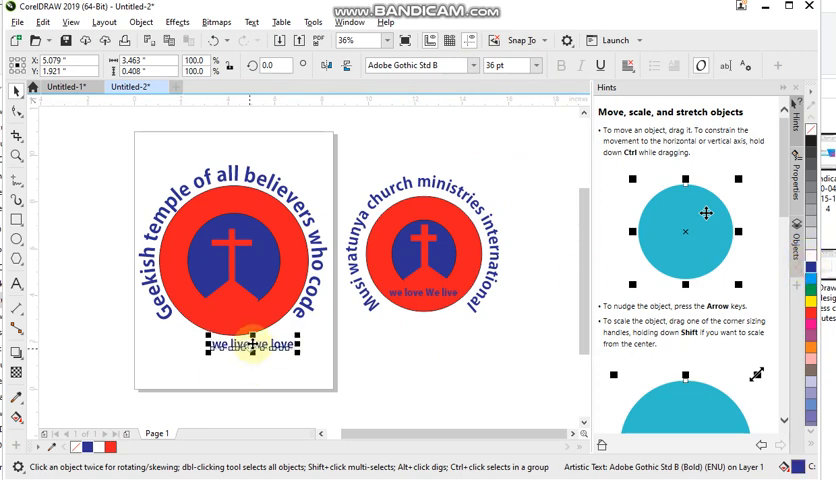
left_click_drag(248, 344, 235, 310)
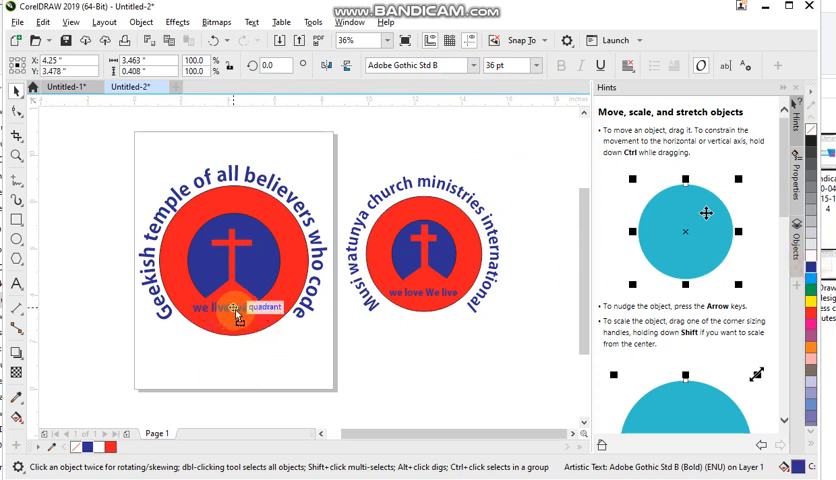